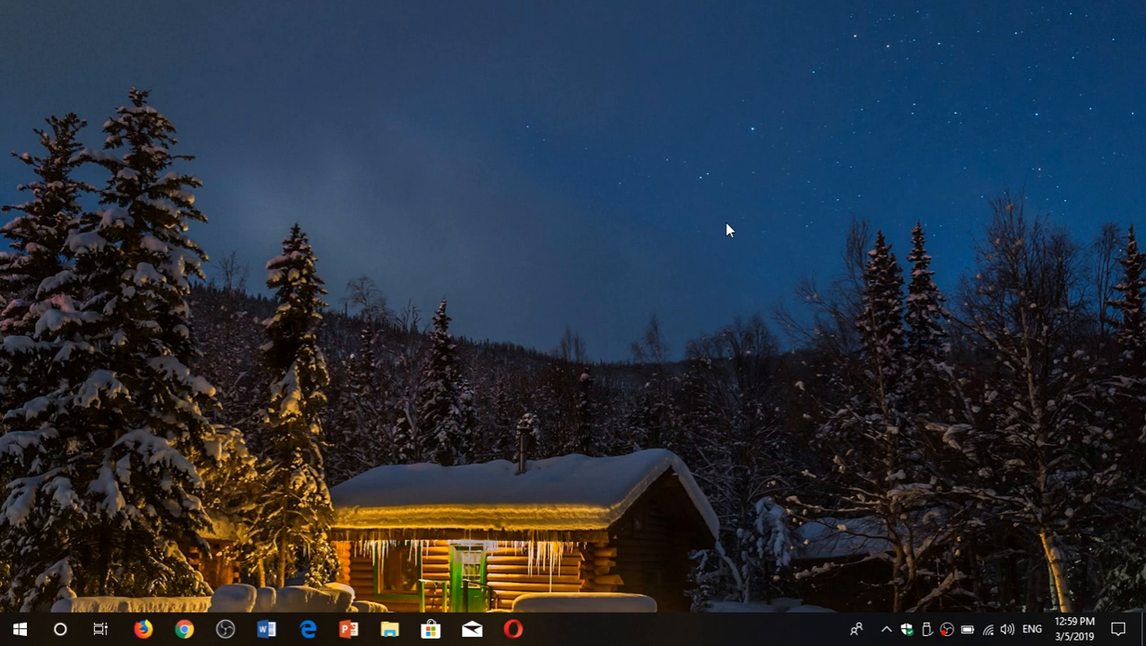
mouse_move(554, 284)
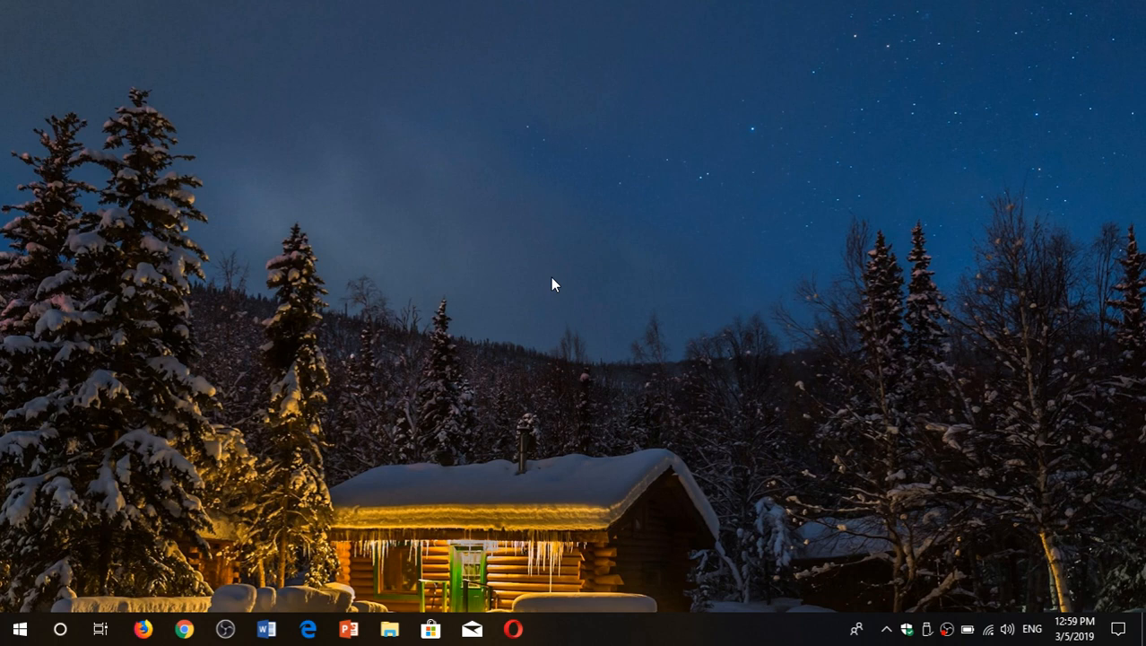
mouse_move(197, 392)
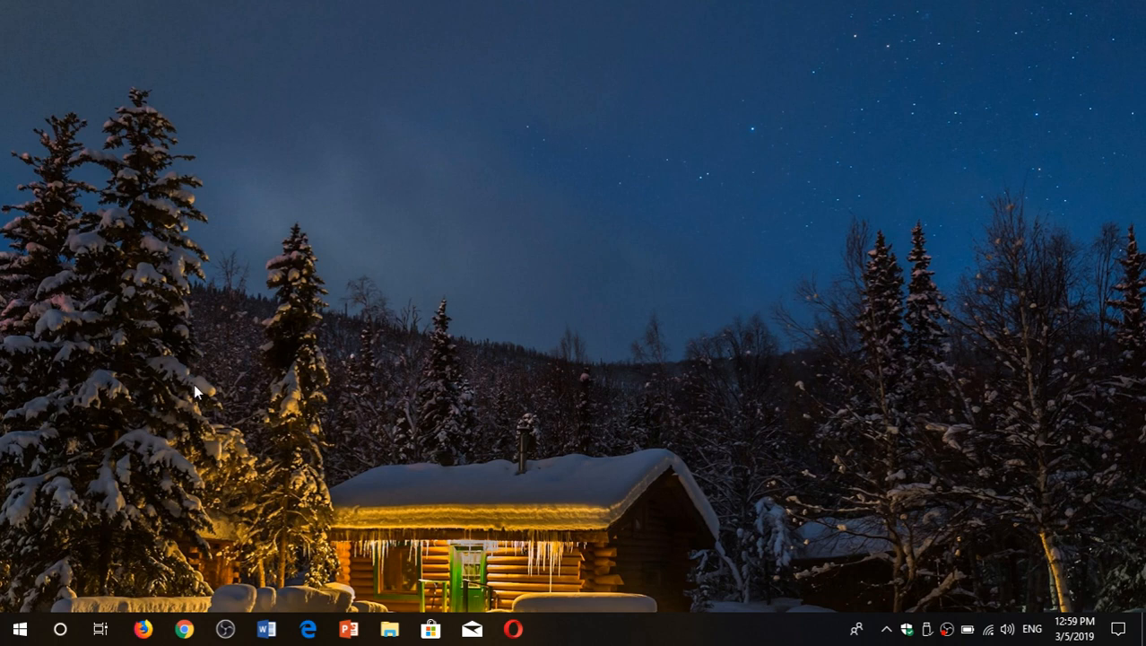
Step: Search Windows for 'control' to find the Control Panel desktop app
click(60, 628)
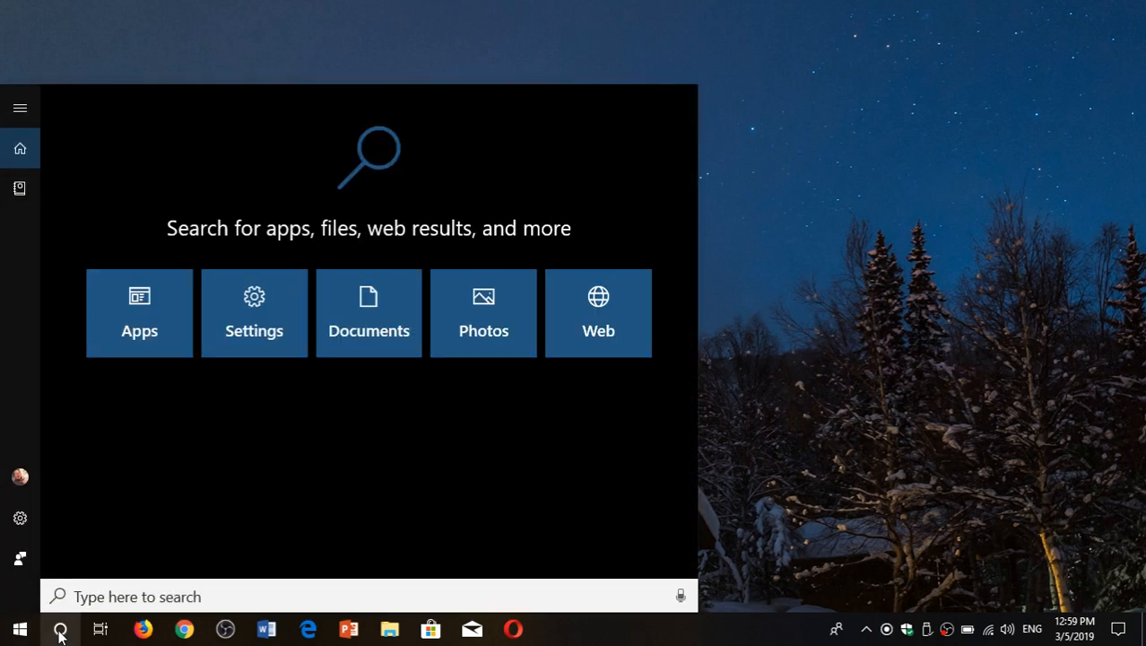
text(control)
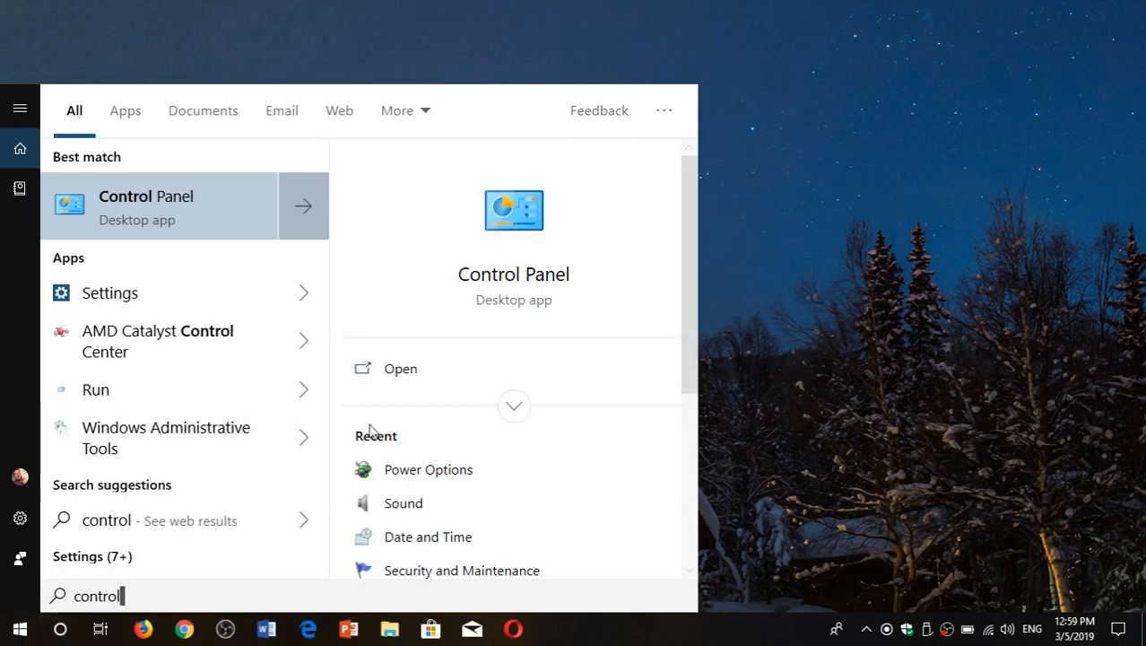
mouse_move(514, 275)
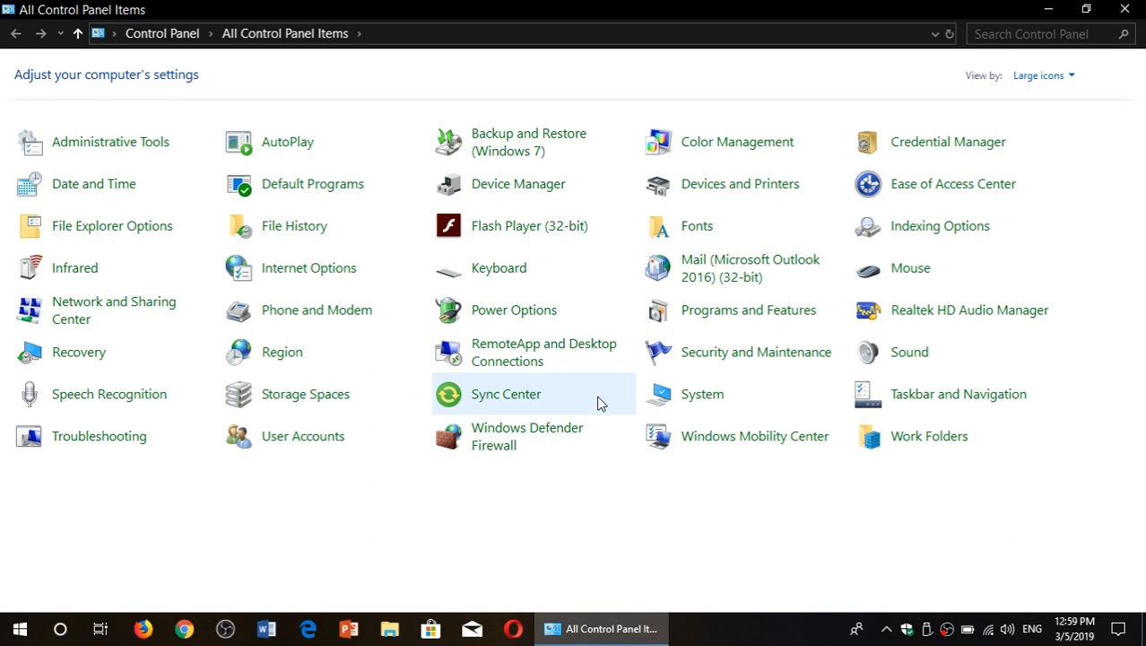
mouse_move(294, 225)
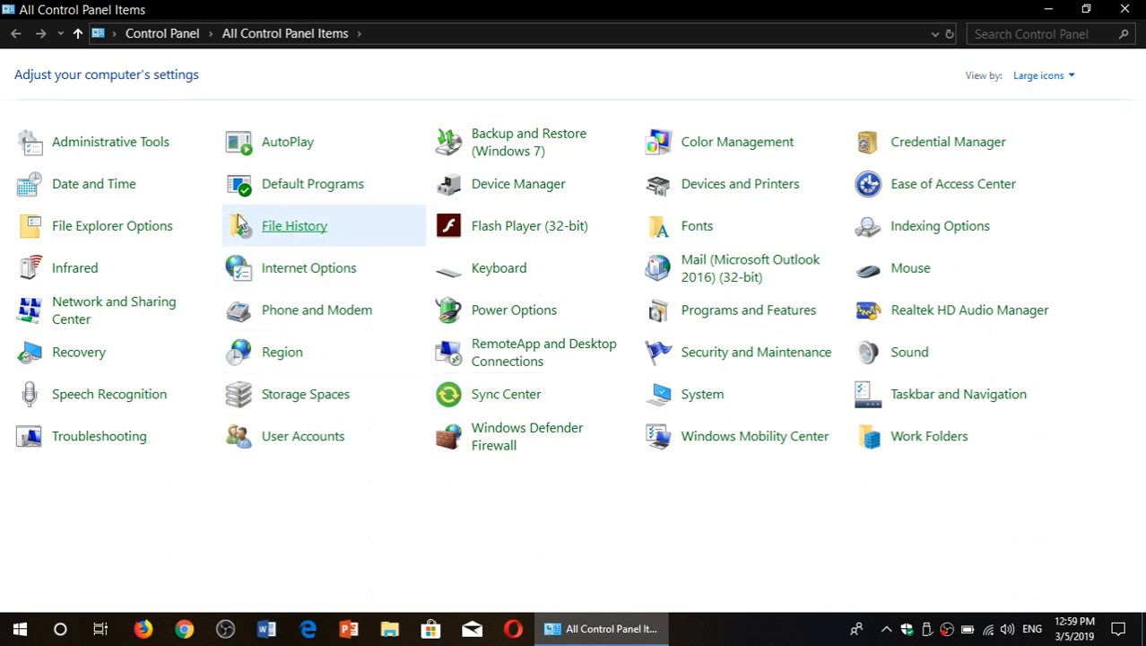
mouse_move(805, 145)
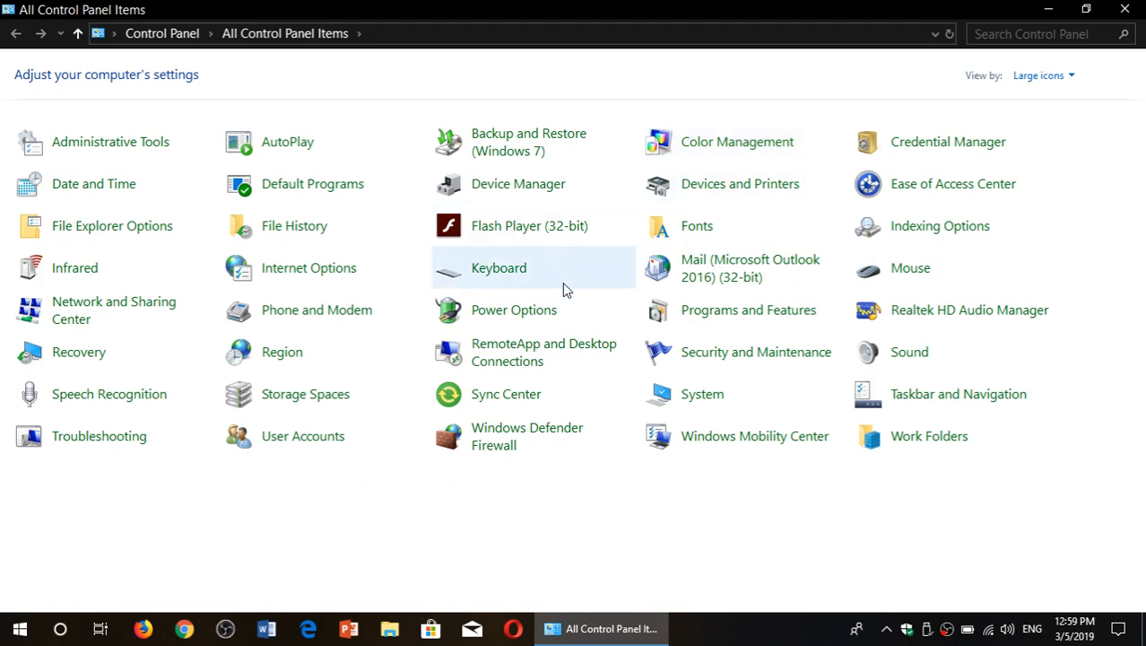
mouse_move(704, 310)
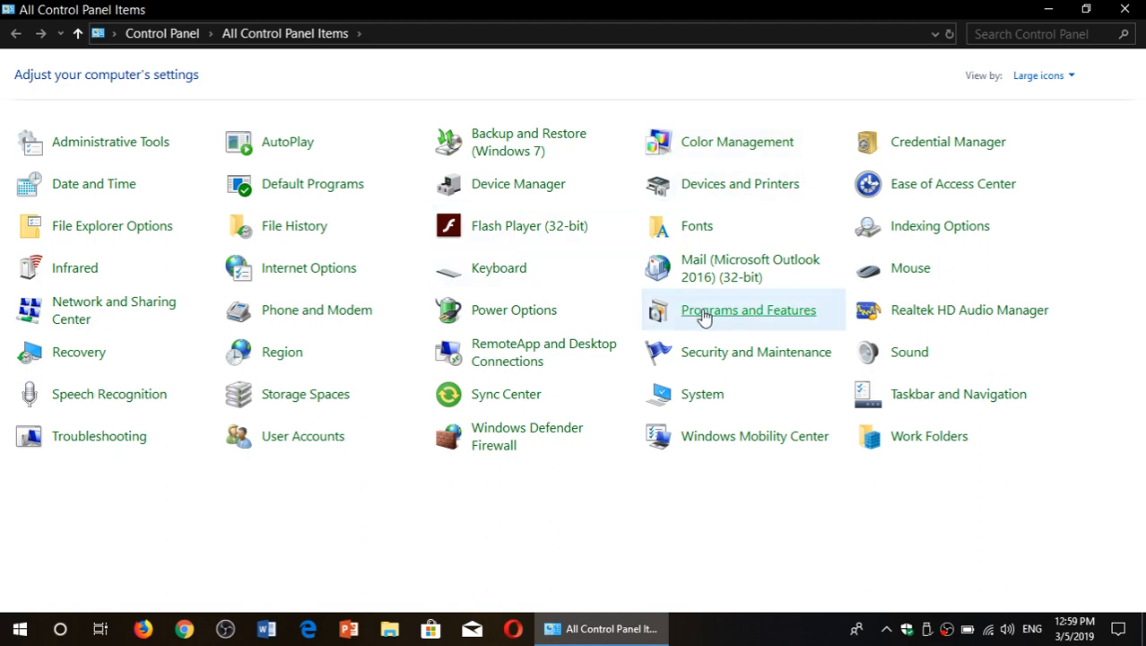
Step: Open Programs and Features and scroll through the 39 installed programs
click(748, 309)
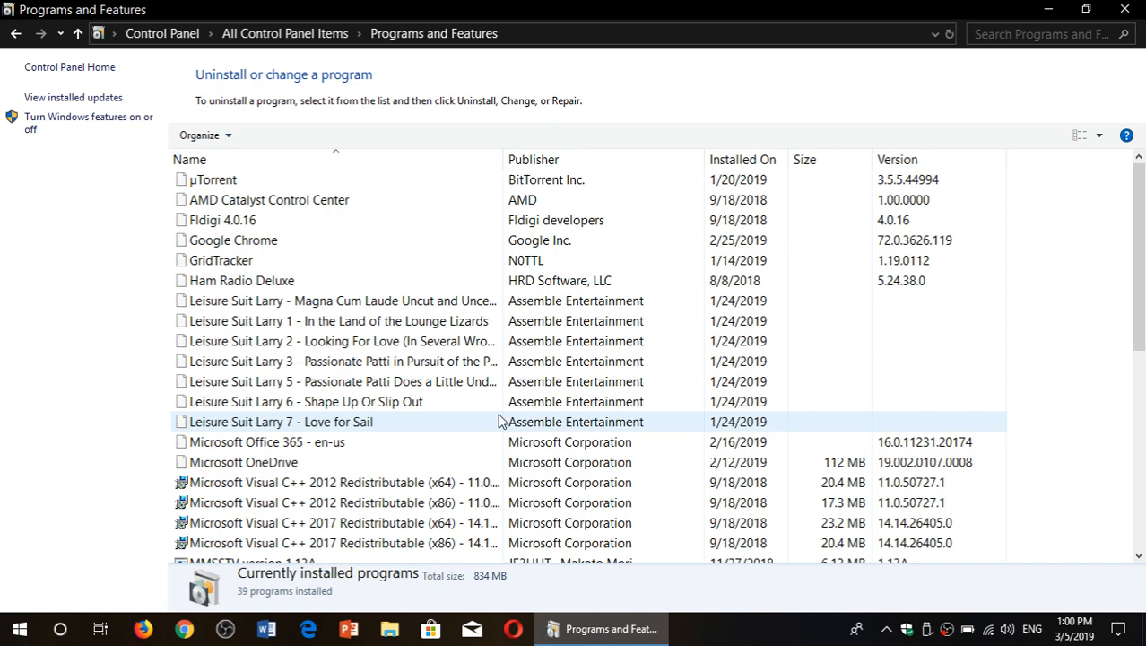
scroll(down, 3)
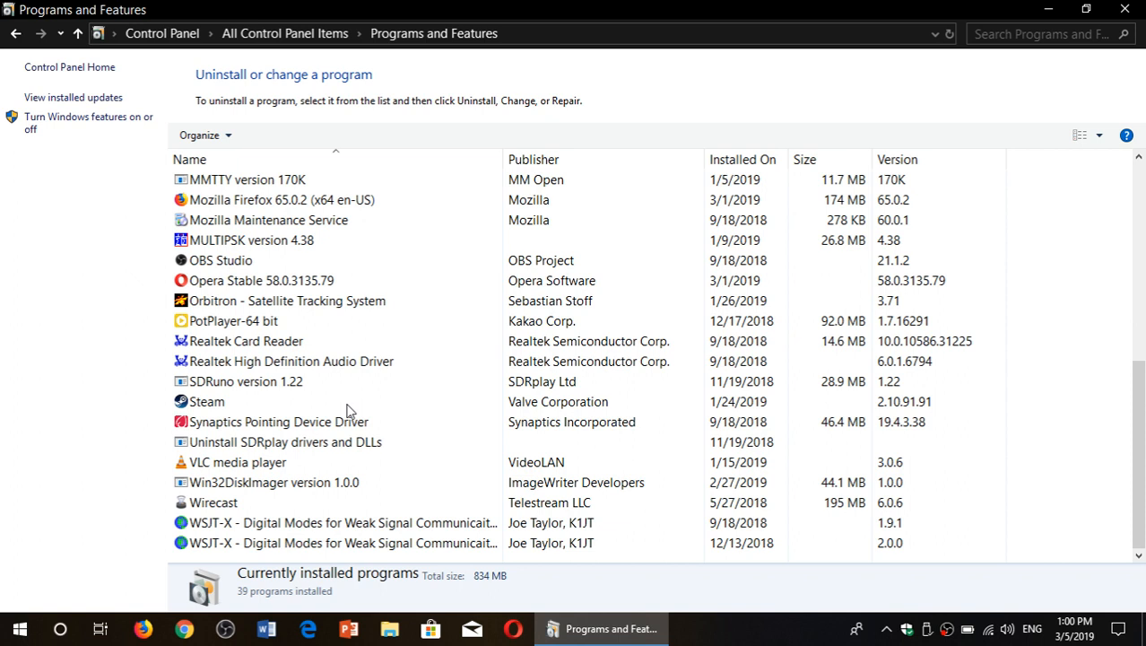
mouse_move(303, 321)
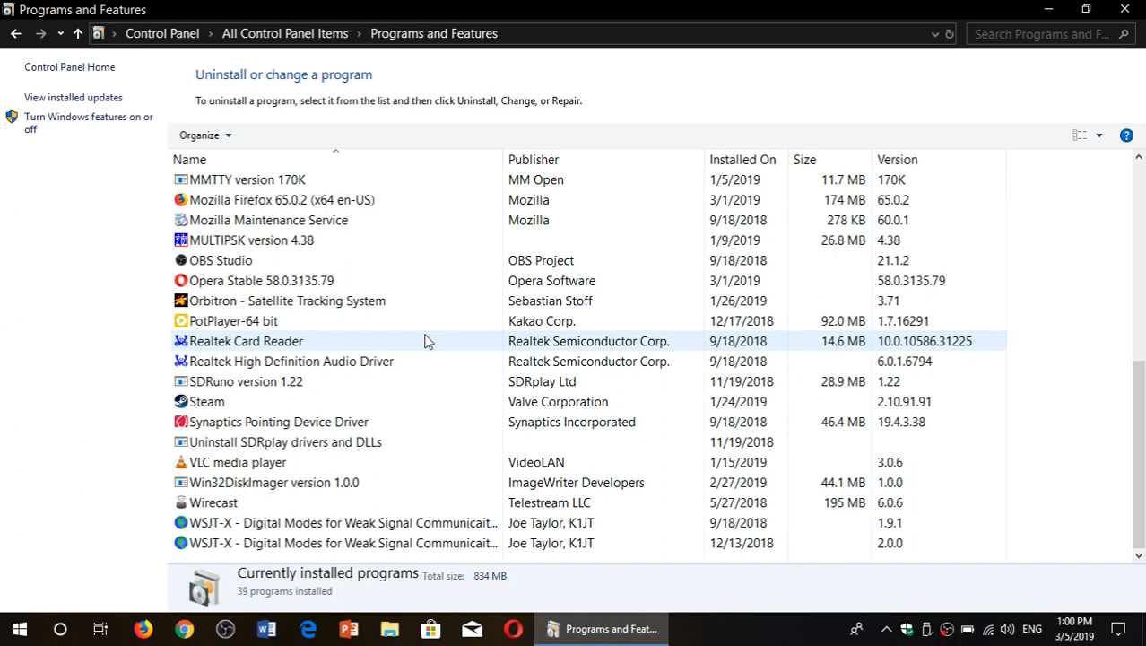
scroll(up, 3)
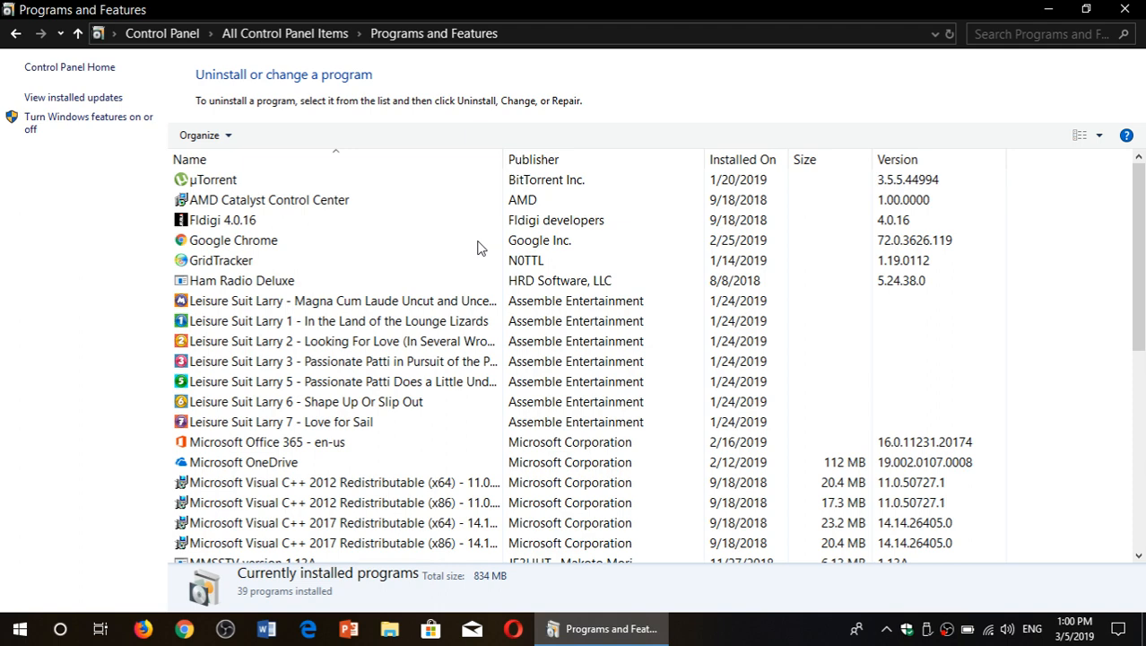
scroll(down, 3)
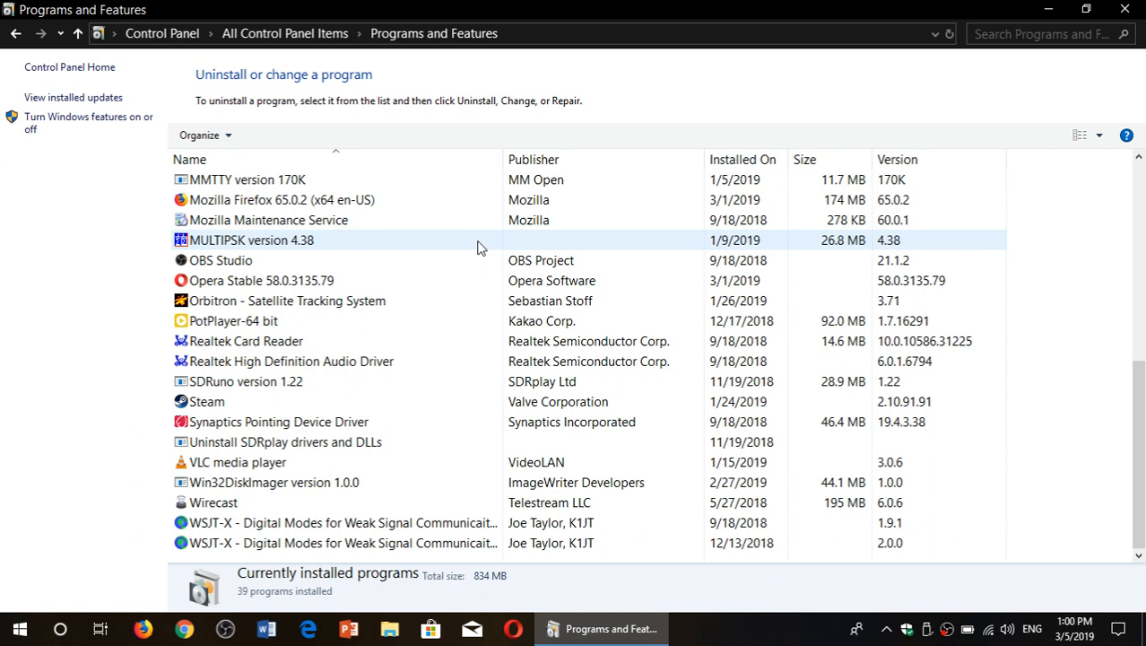
Step: Uninstall Win32DiskImager 1.0.0, confirming removal and dismissing the success message
click(274, 481)
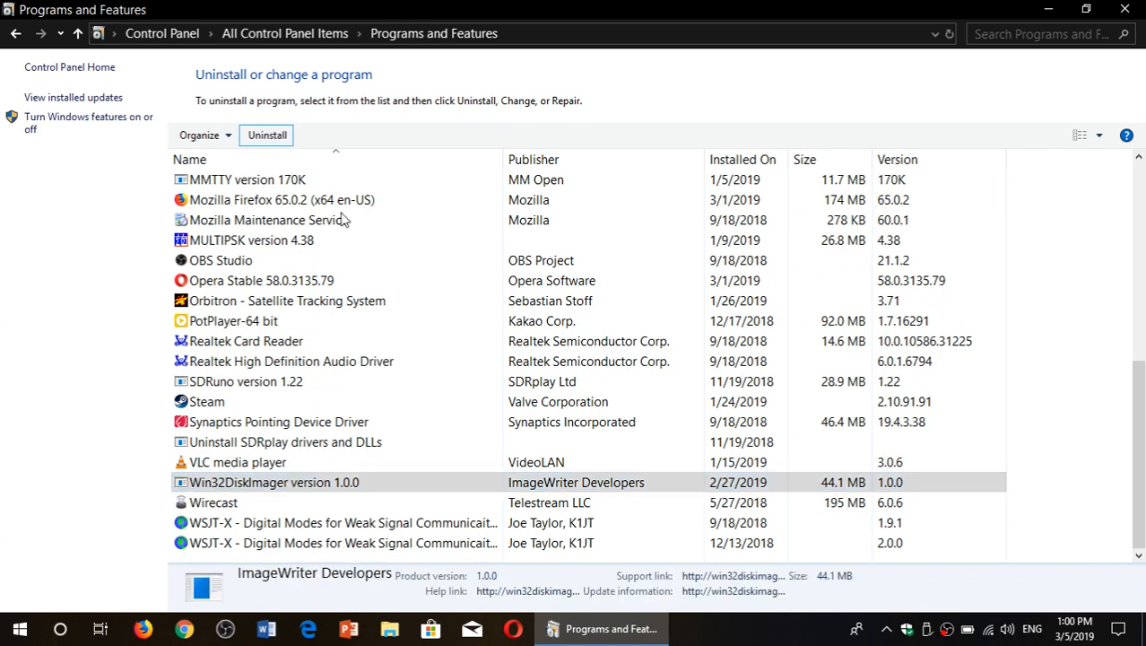
click(266, 134)
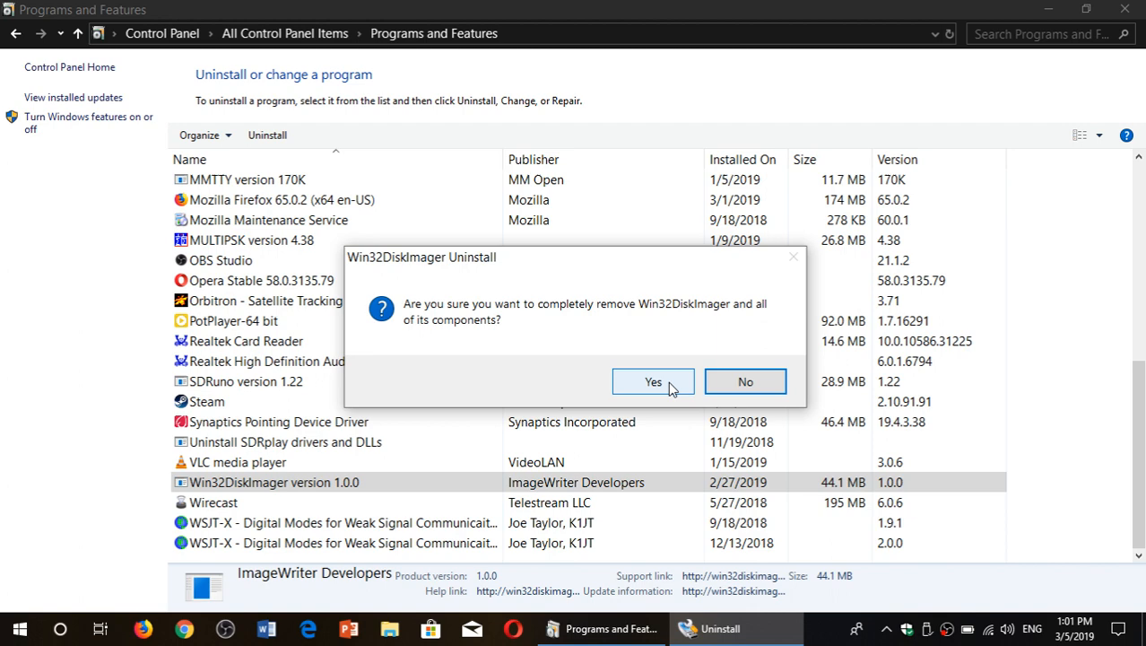
click(652, 381)
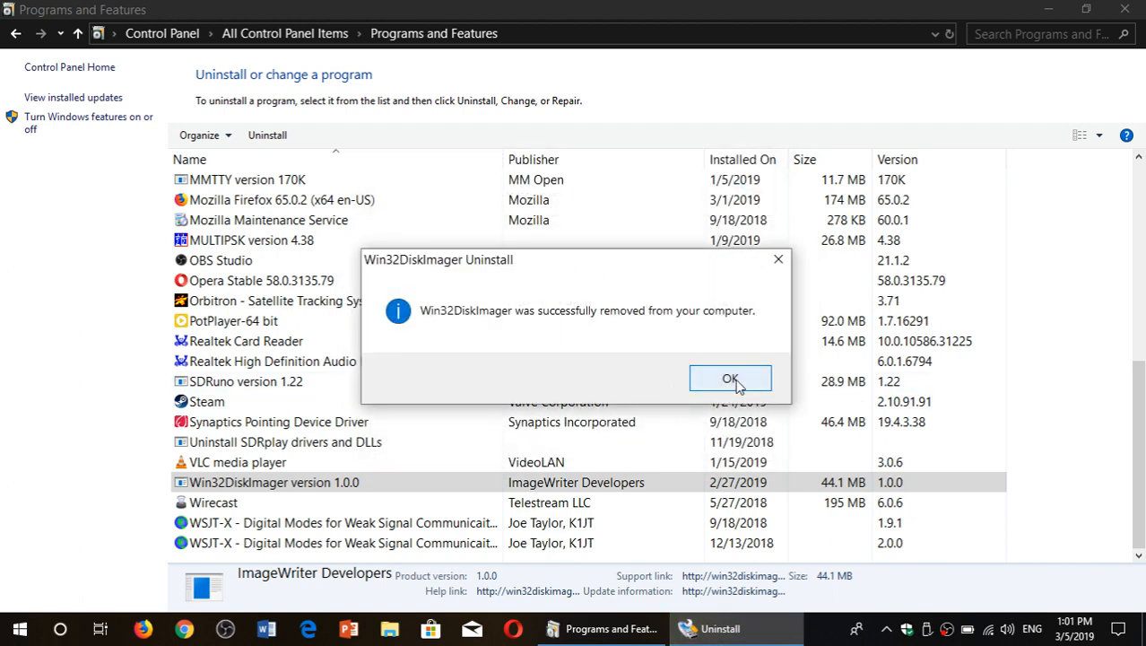
click(729, 379)
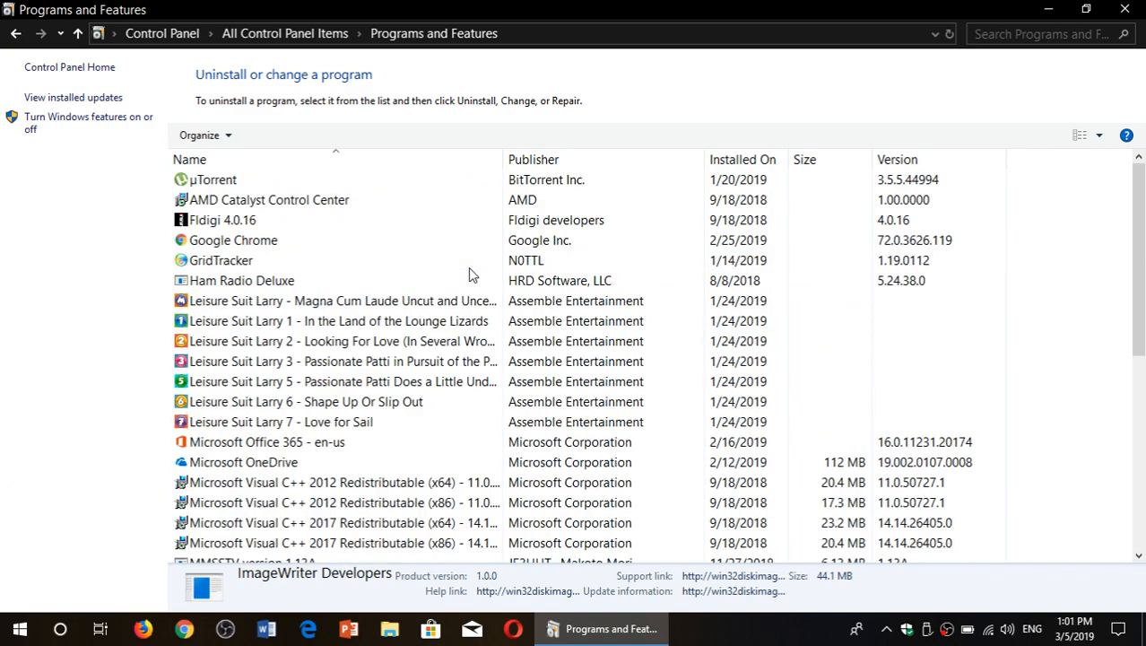
scroll(down, 3)
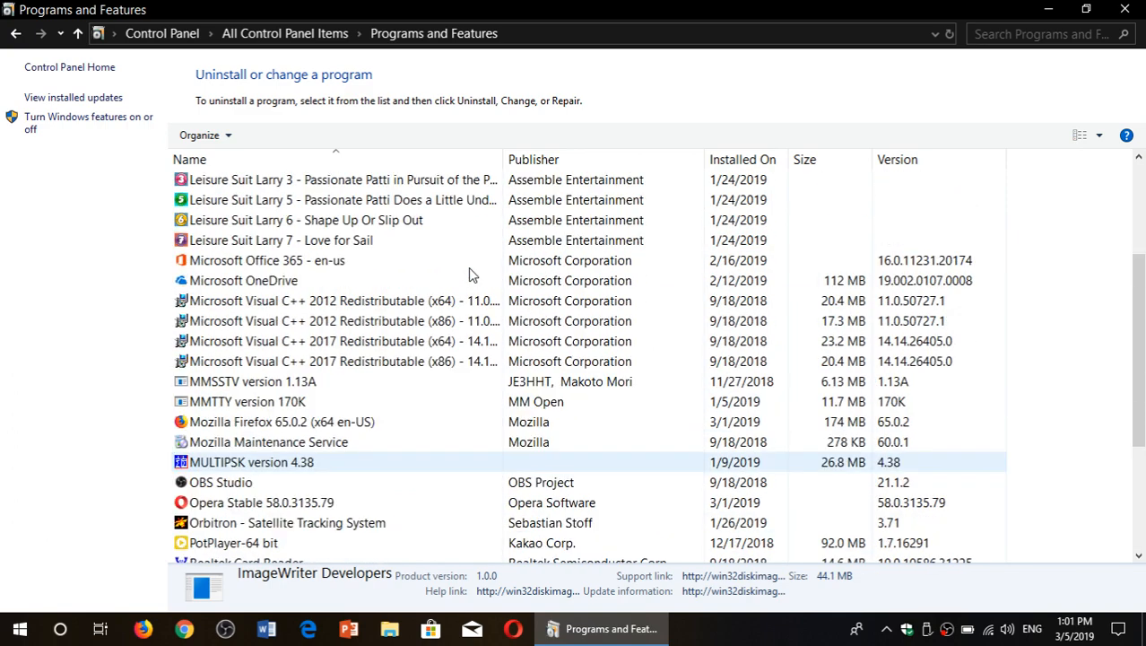
scroll(up, 3)
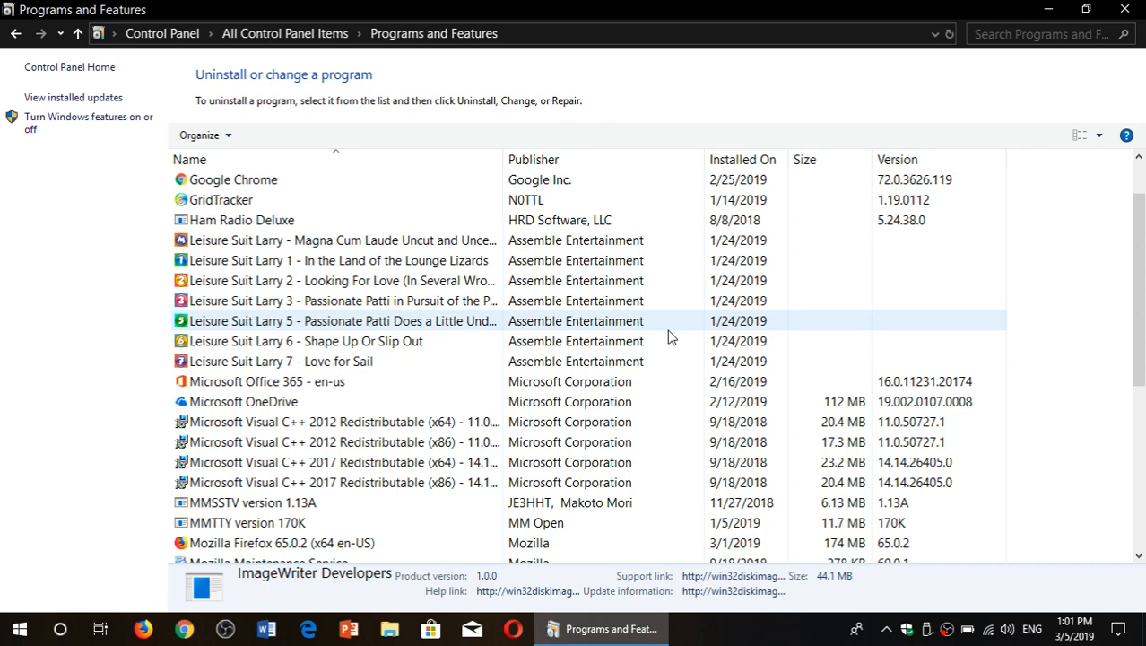
click(340, 301)
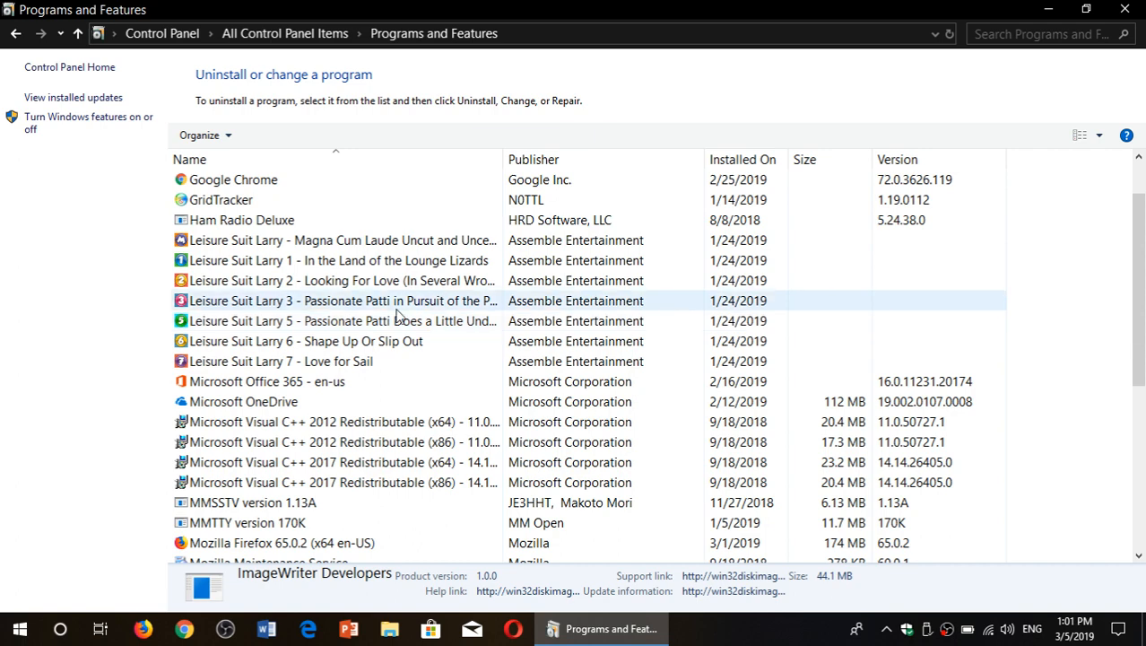
scroll(down, 3)
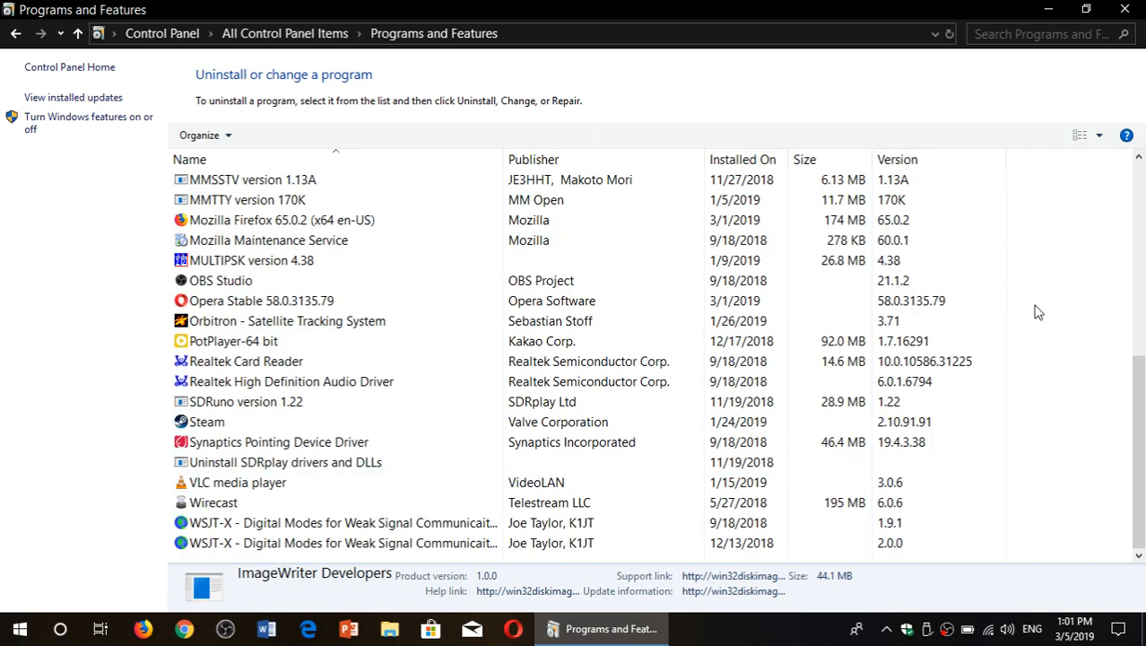
scroll(up, 3)
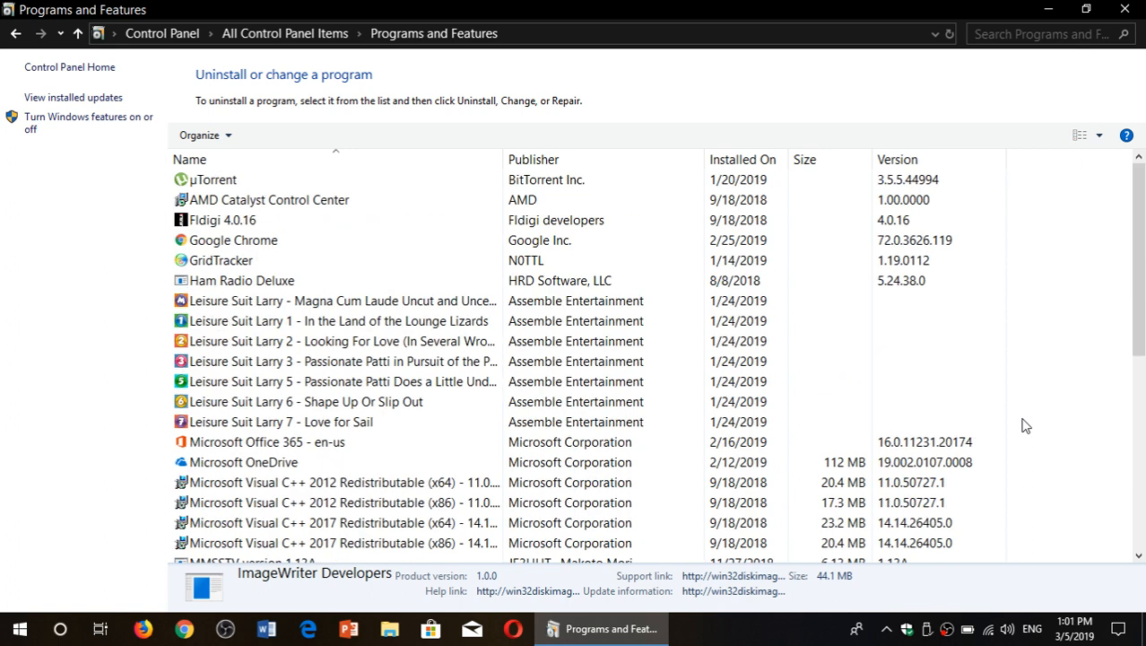
mouse_move(860, 46)
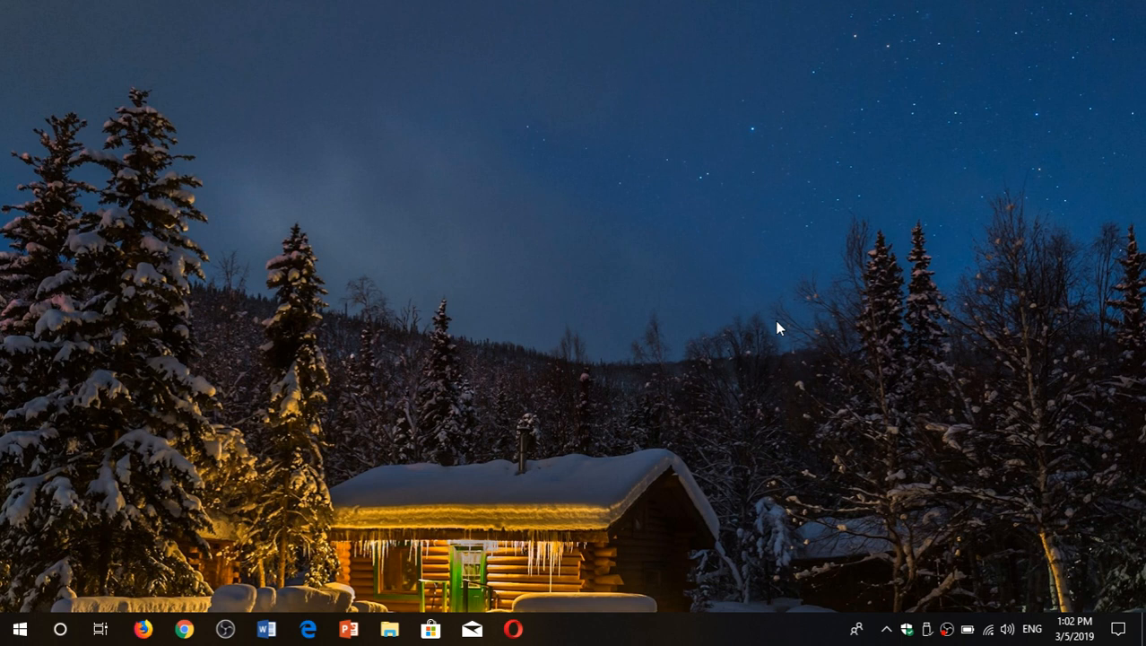
mouse_move(679, 196)
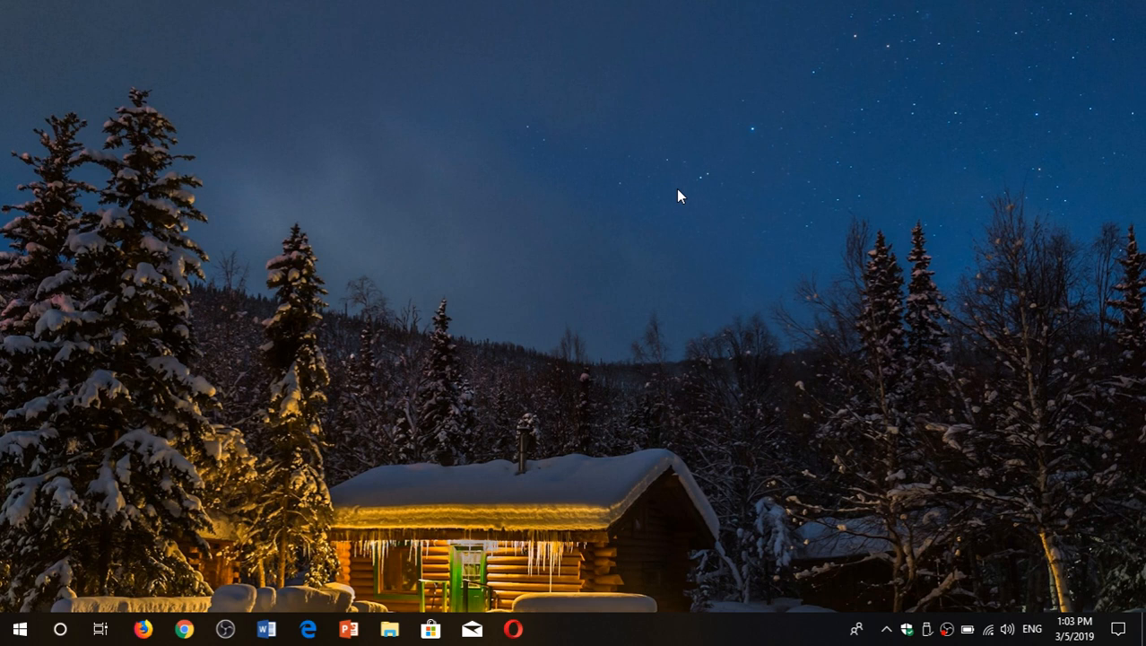
mouse_move(452, 394)
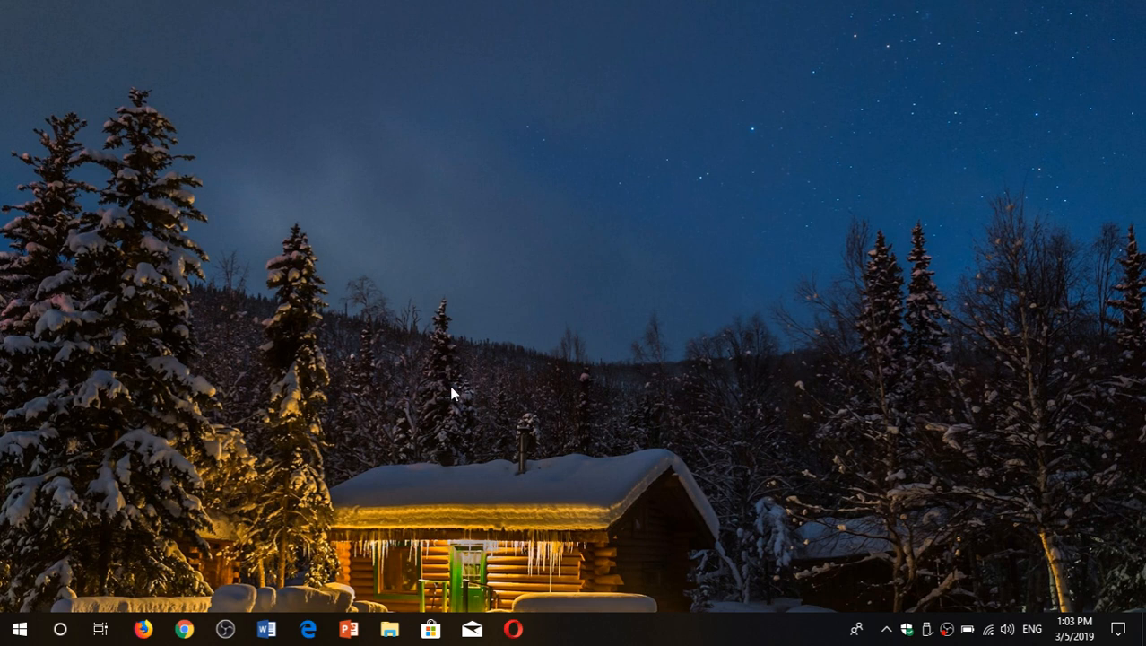
Step: Search 'control' again and open Programs and Features from Control Panel
click(60, 628)
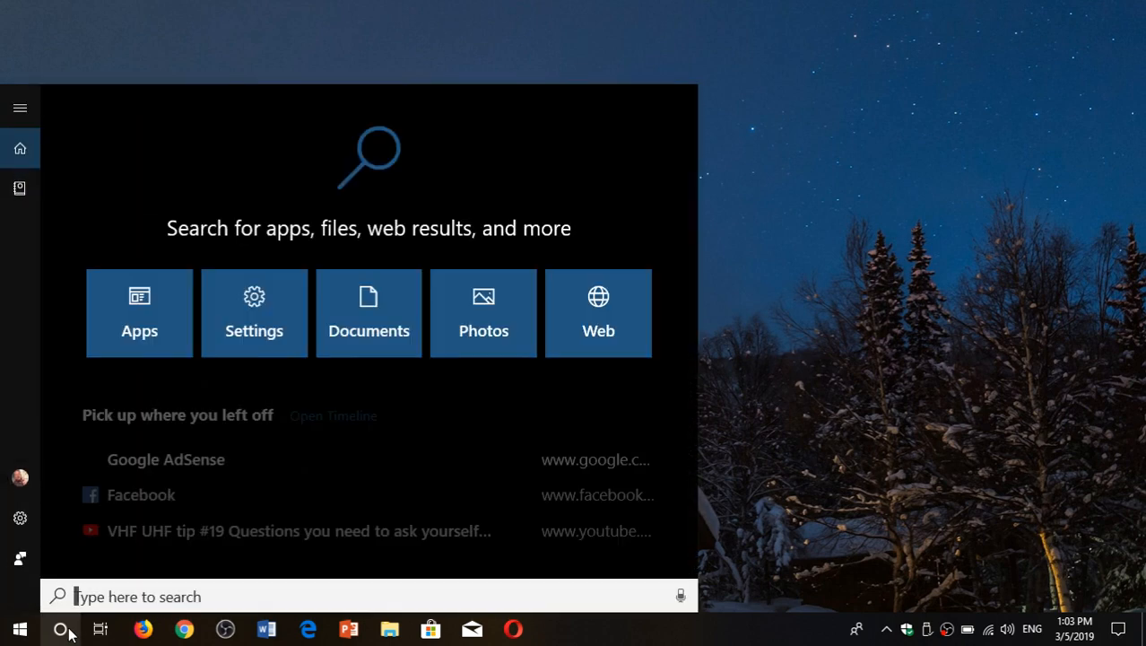
text(control)
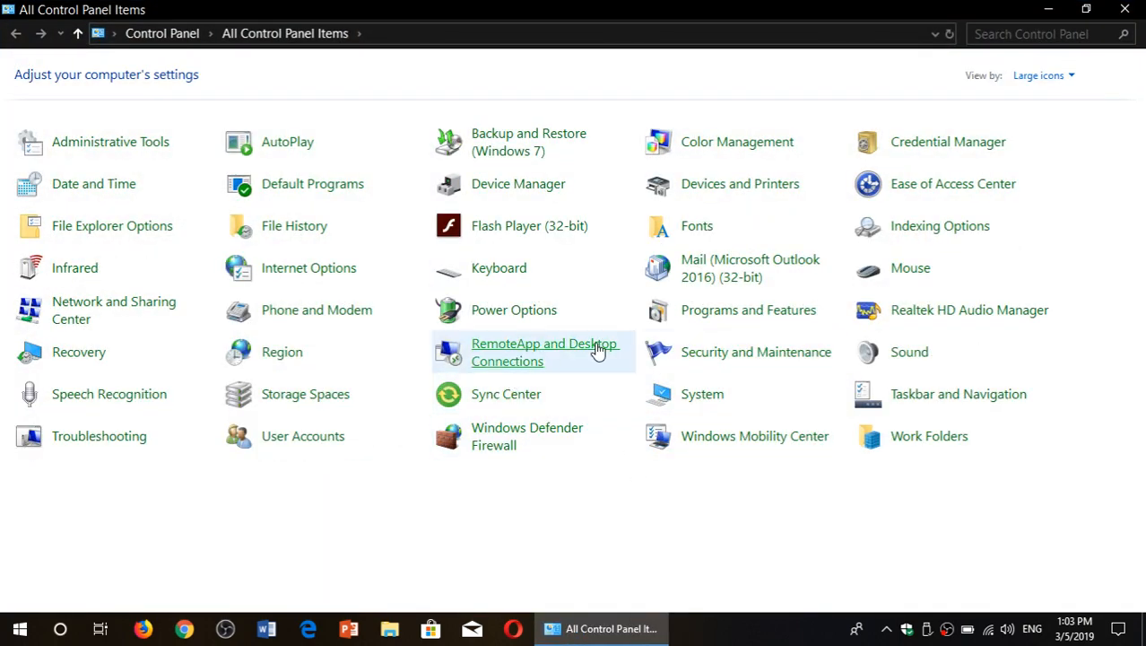
click(748, 309)
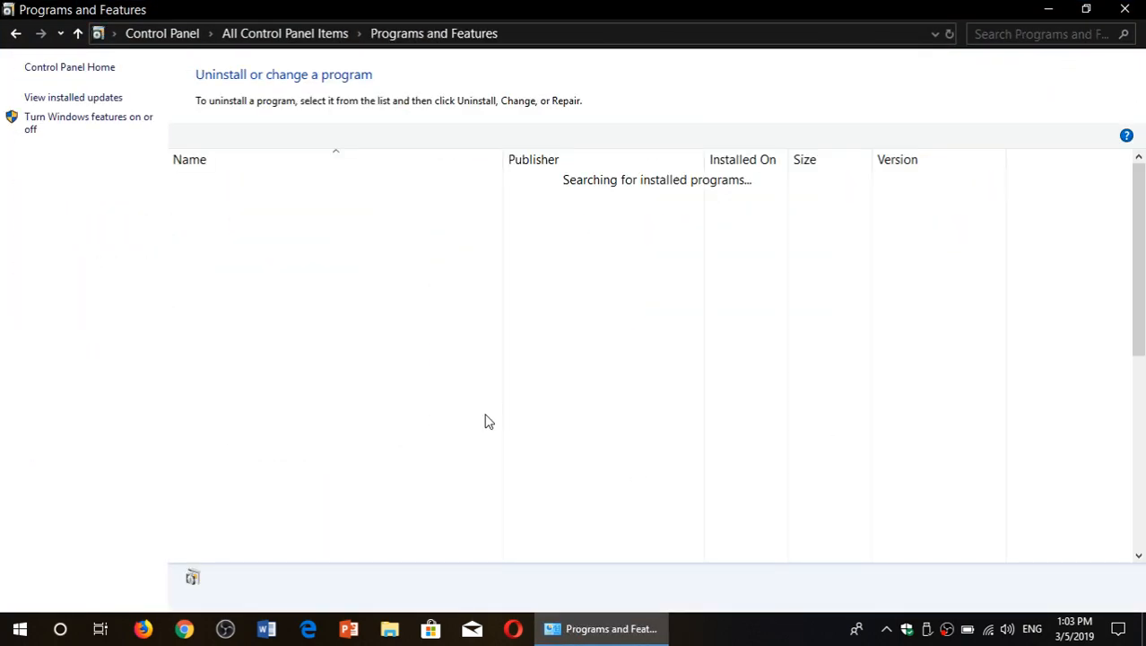